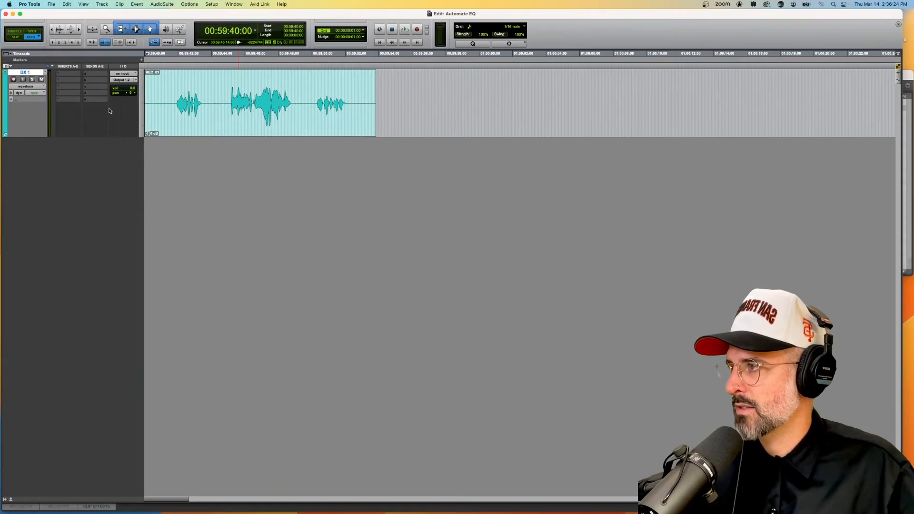
Insert an EQ3 7-Band on the first insert slot of the DX 1 dialogue track.
click(67, 73)
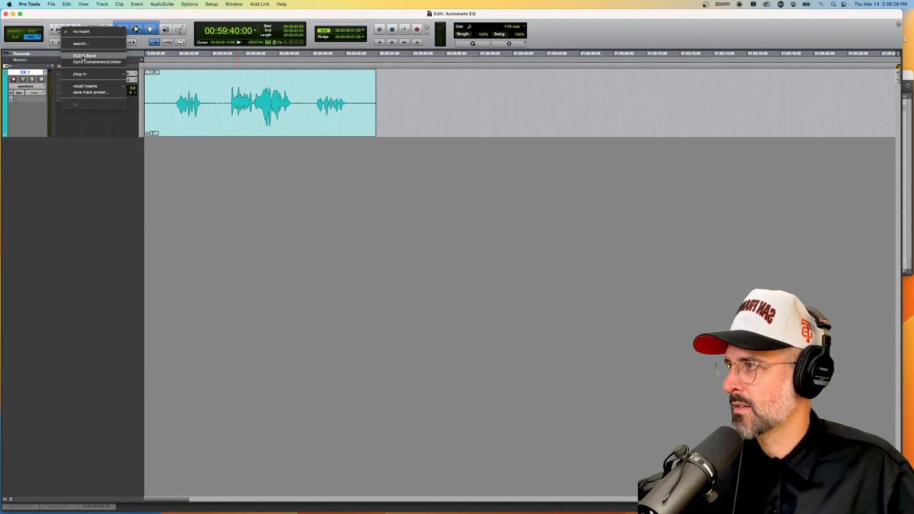
click(83, 56)
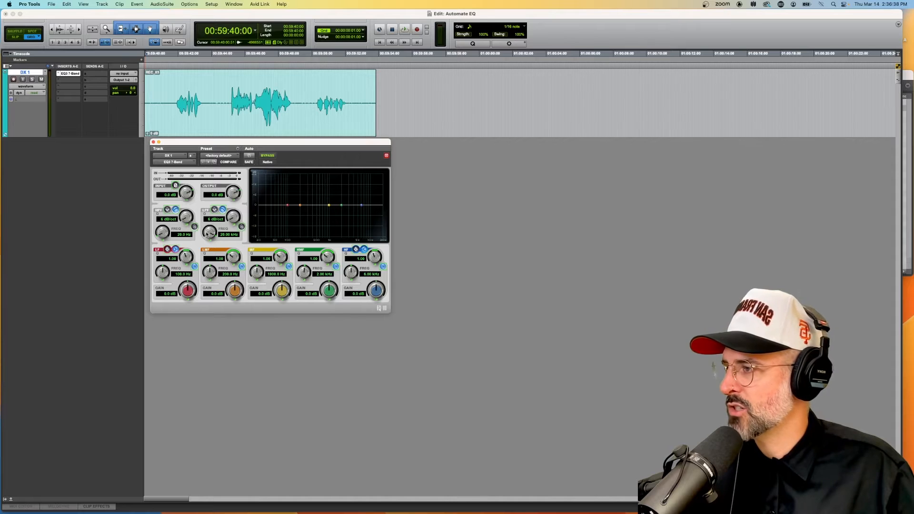
Engage HPF at 100 Hz and LPF at 18 kHz, both with 24 dB/oct slopes.
drag(194, 227, 194, 226)
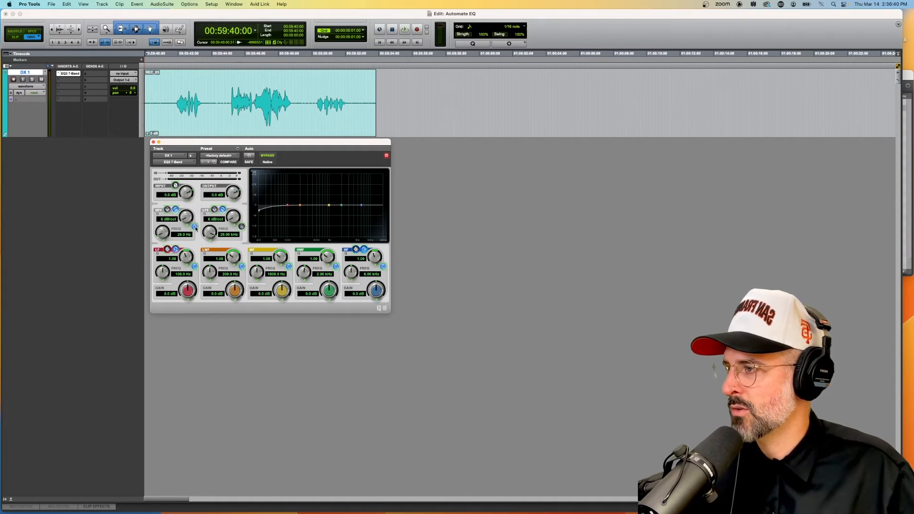
click(227, 162)
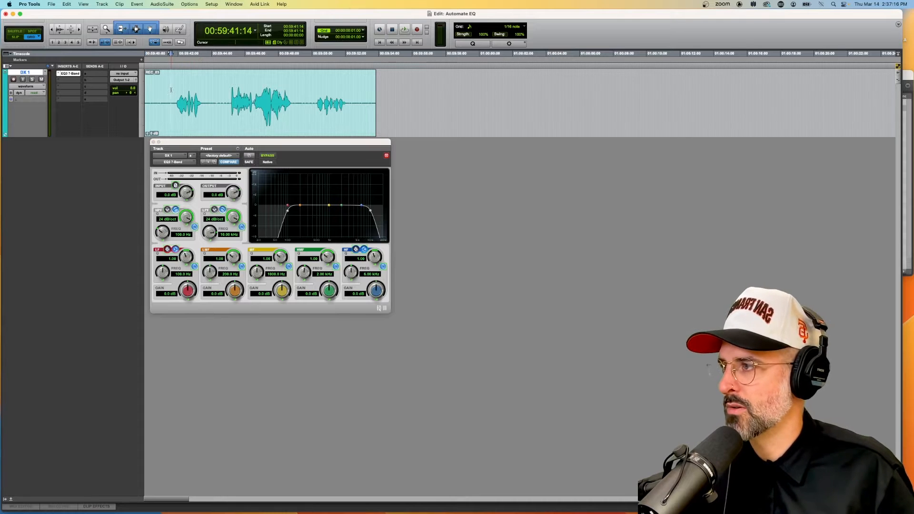
click(403, 30)
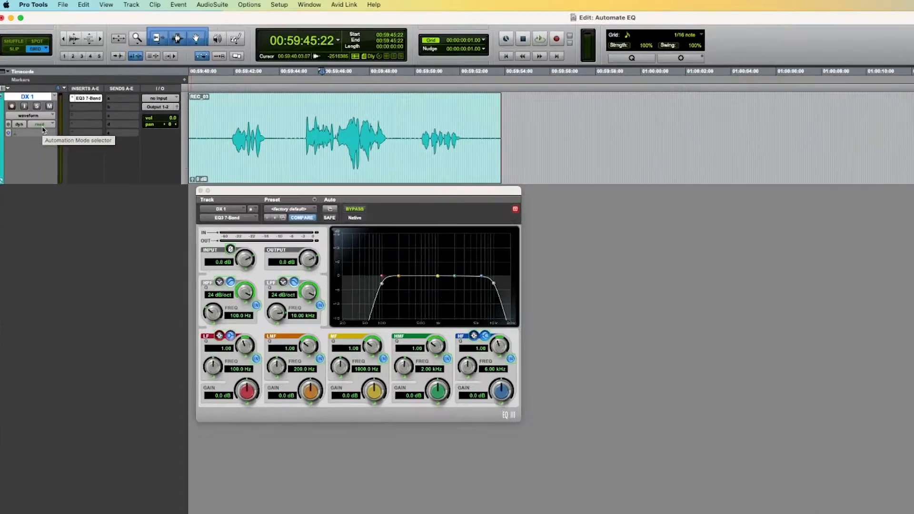
Switch DX 1's automation mode to touch from the Automation Mode selector.
click(40, 124)
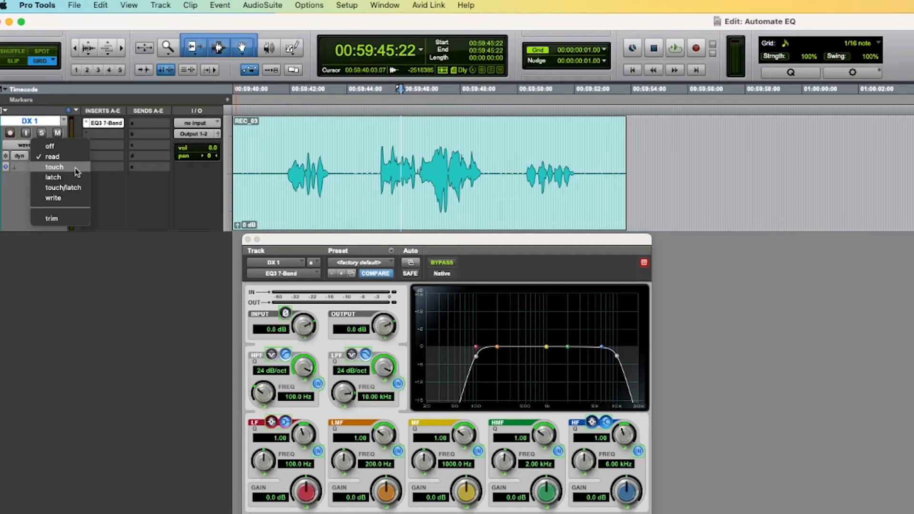
click(53, 168)
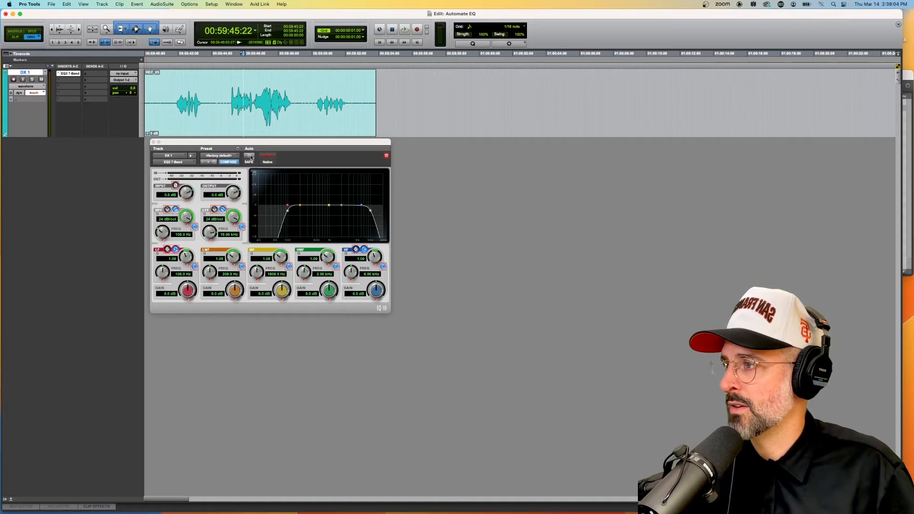
click(250, 156)
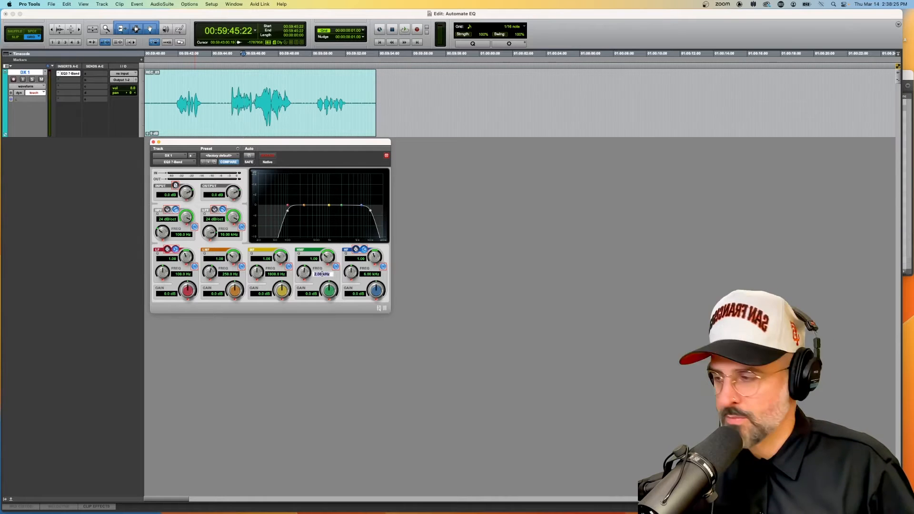
Set the EQ3 high-mid band frequency to 5 kHz.
text(5k)
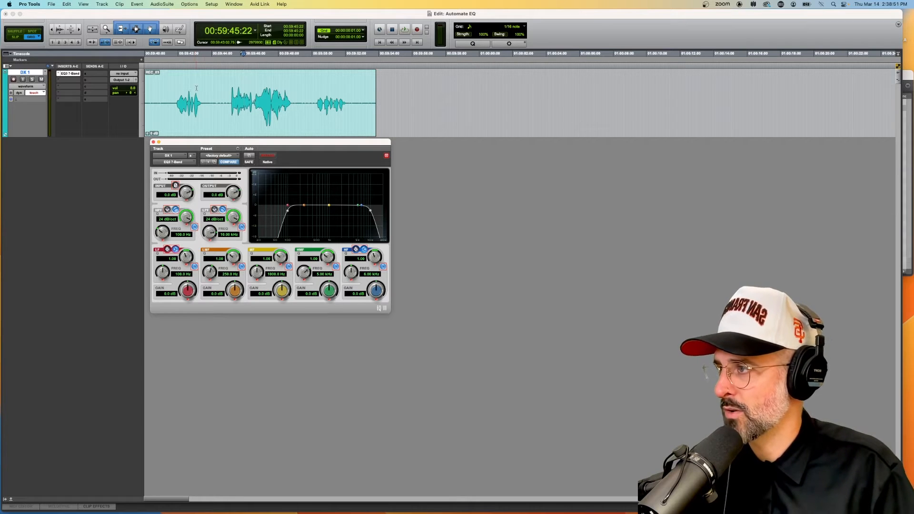
click(403, 30)
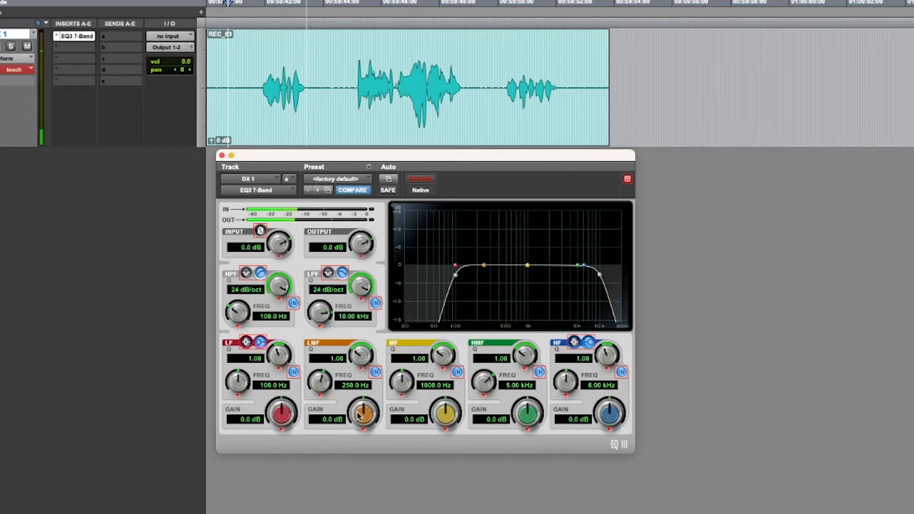
Ride the LMF gain down to about -7.2 dB during playback and back toward zero.
drag(363, 412, 363, 425)
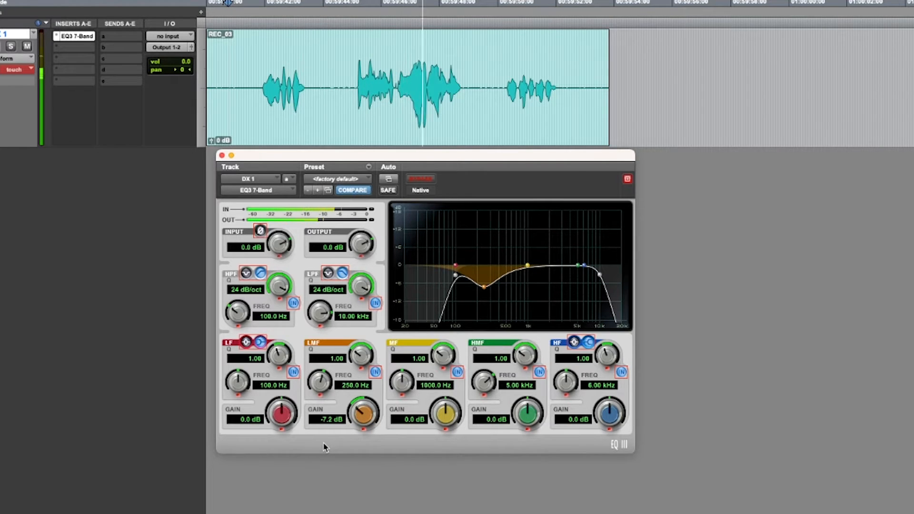
drag(362, 412, 366, 408)
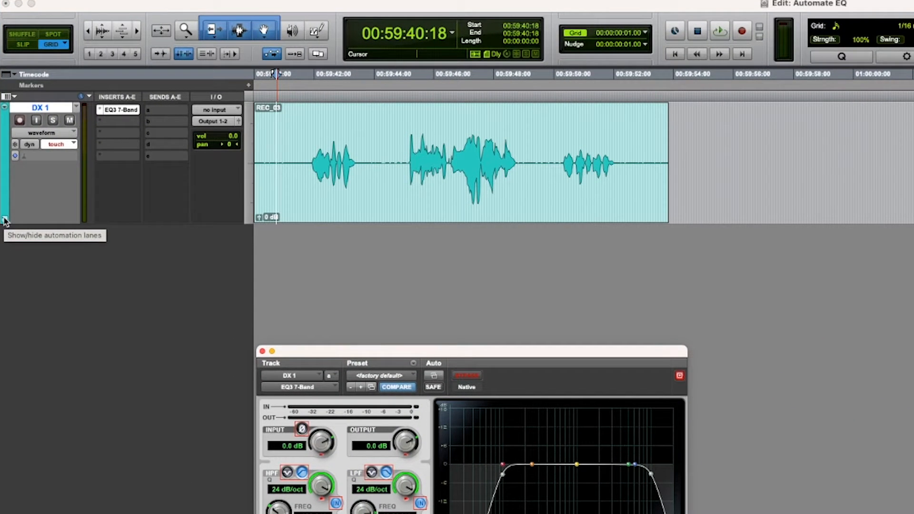
Show the EQ3 7-Band Low-Mid Band Gain parameter in DX 1's automation lane.
click(6, 220)
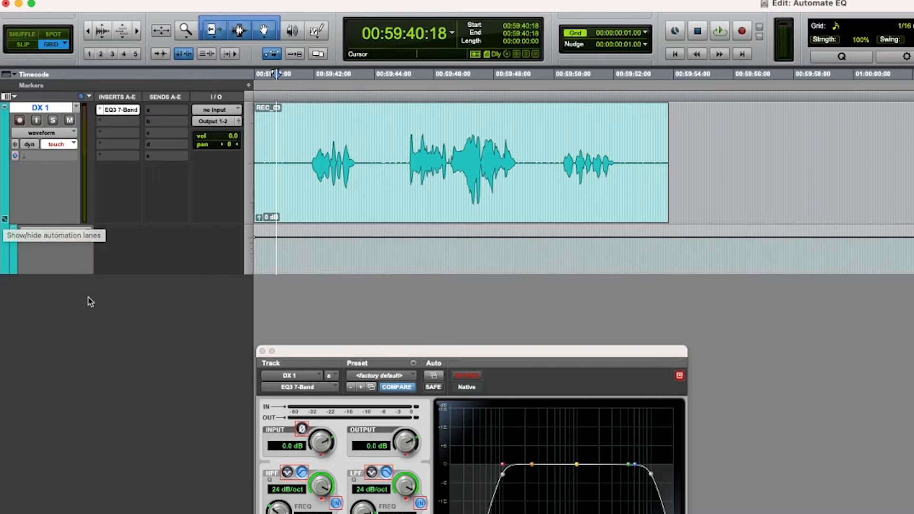
click(55, 232)
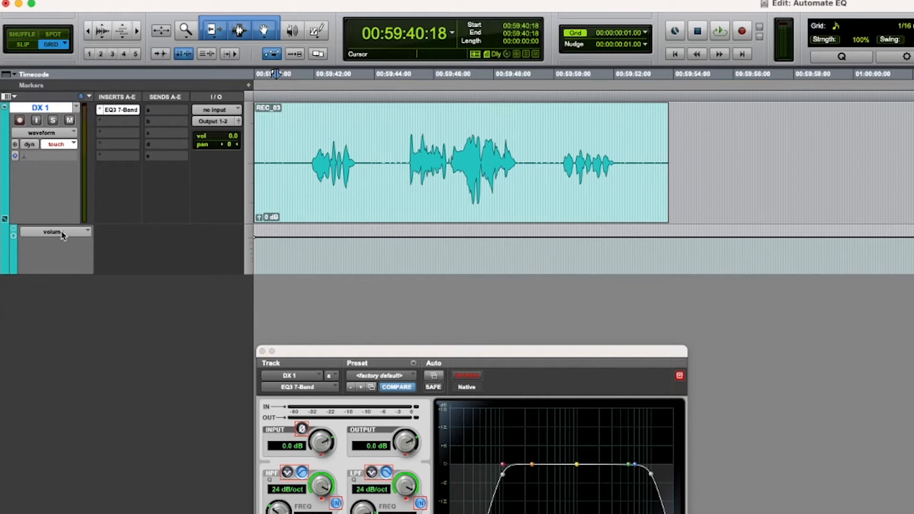
click(55, 233)
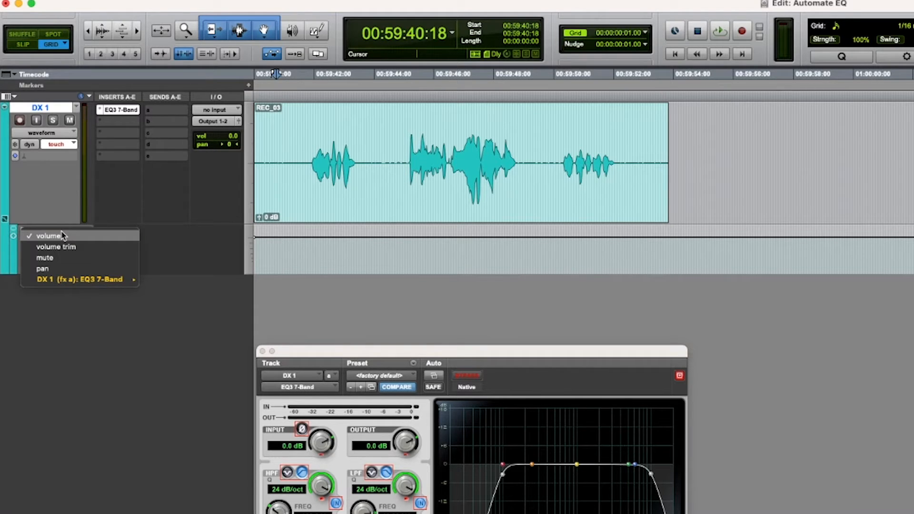
click(79, 279)
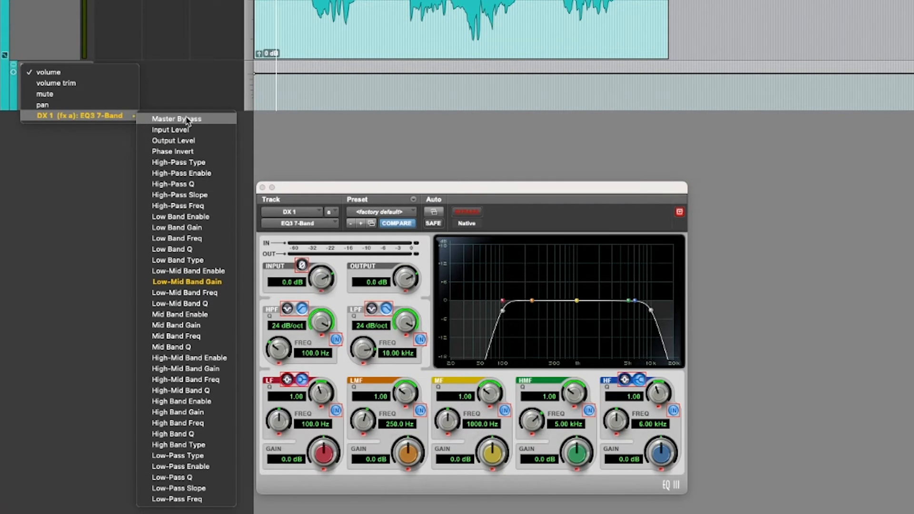
mouse_move(172, 151)
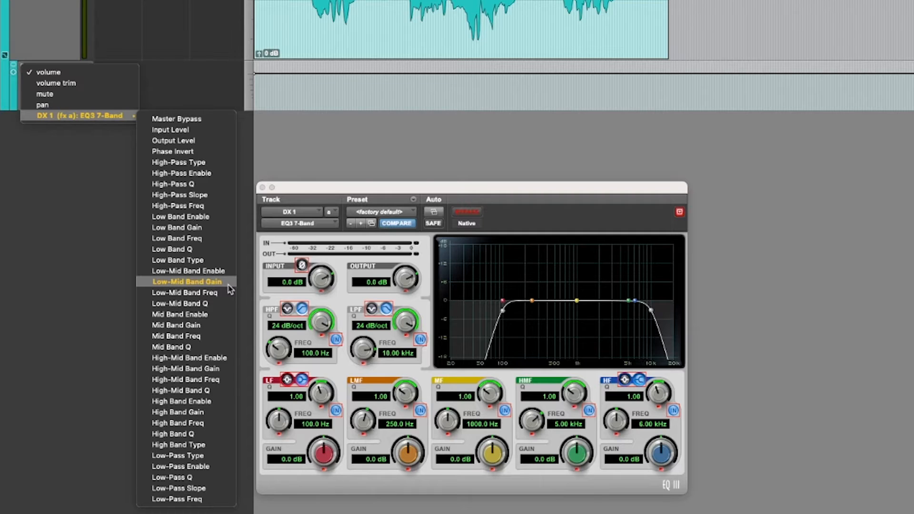
mouse_move(179, 283)
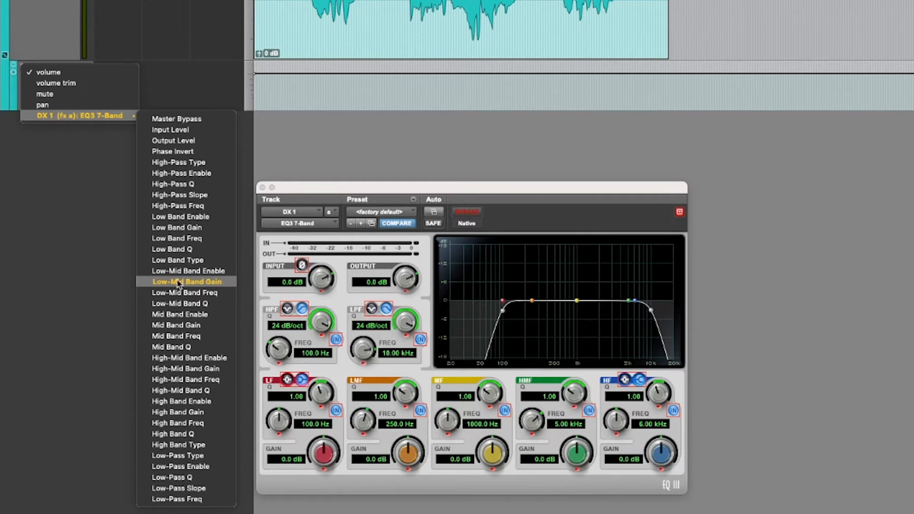
click(187, 280)
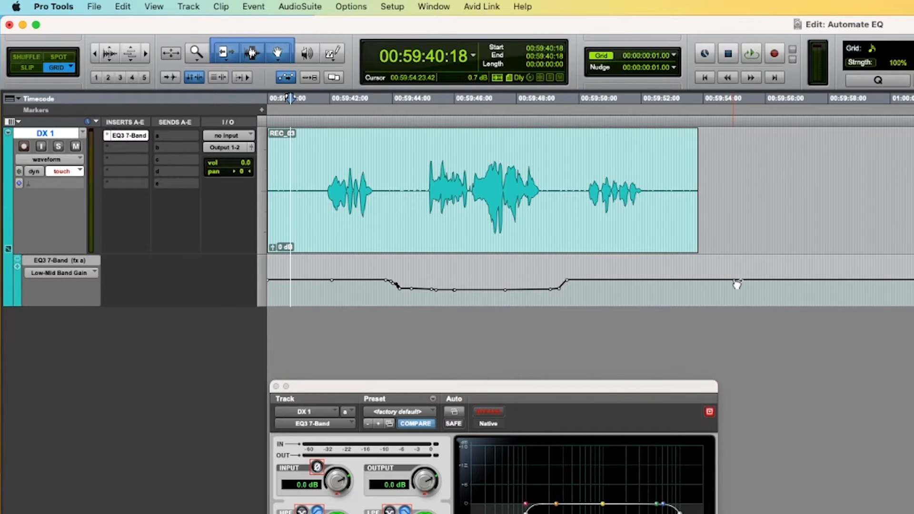
Add and drag breakpoints on the Low-Mid Band Gain lane after the dialogue clip.
click(467, 292)
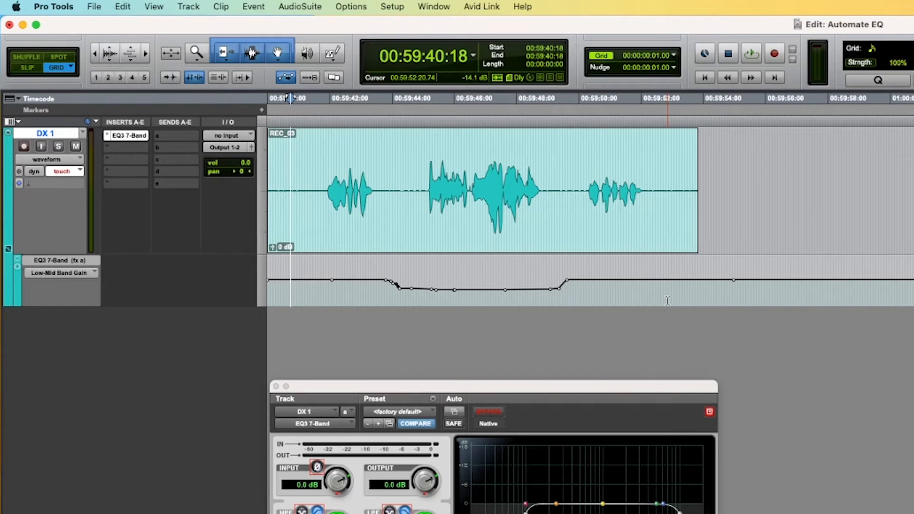
drag(560, 284, 670, 302)
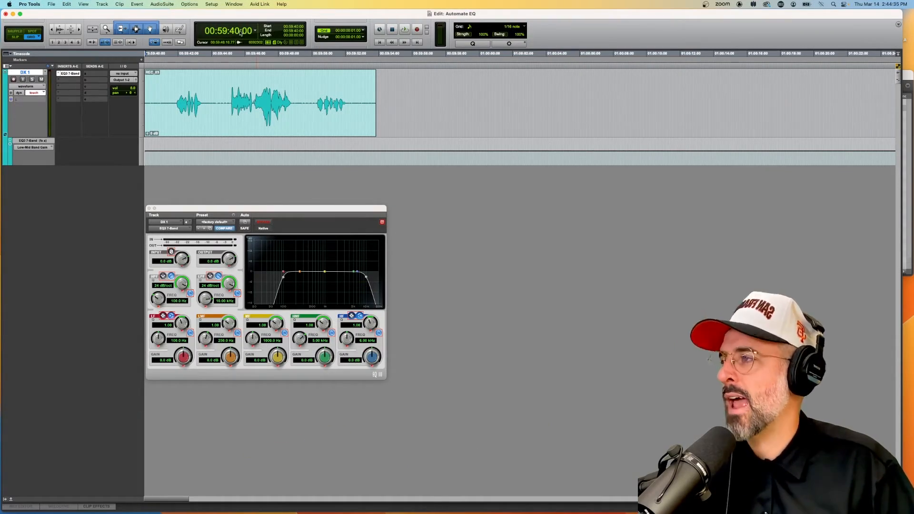
Bring up the Window menu to reach the Automation window.
click(212, 4)
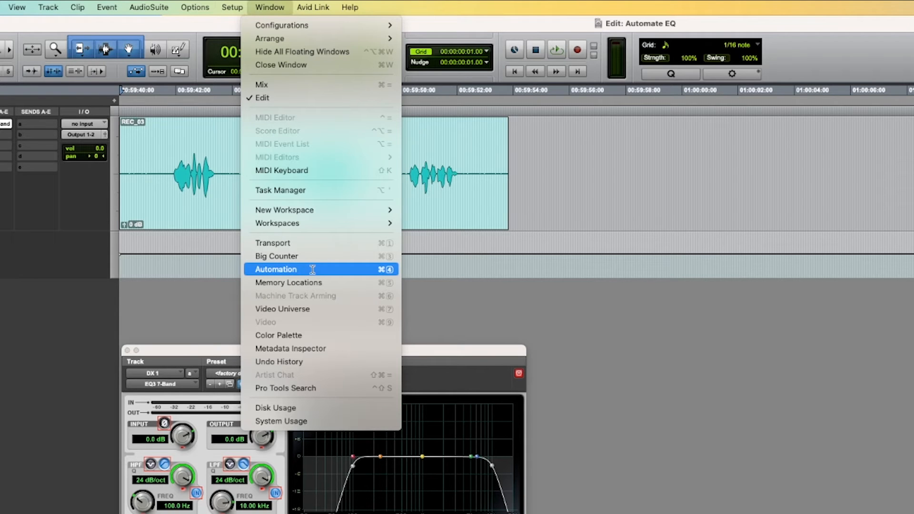
mouse_move(308, 269)
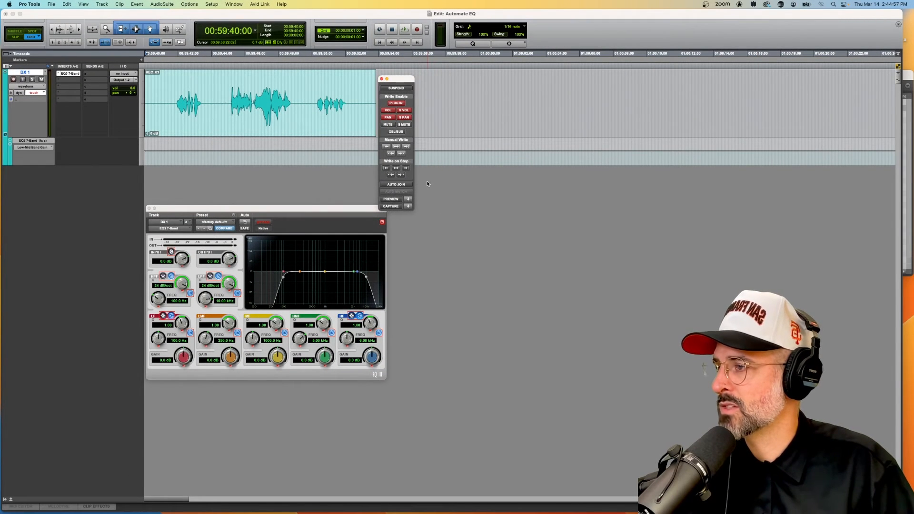
mouse_move(390, 199)
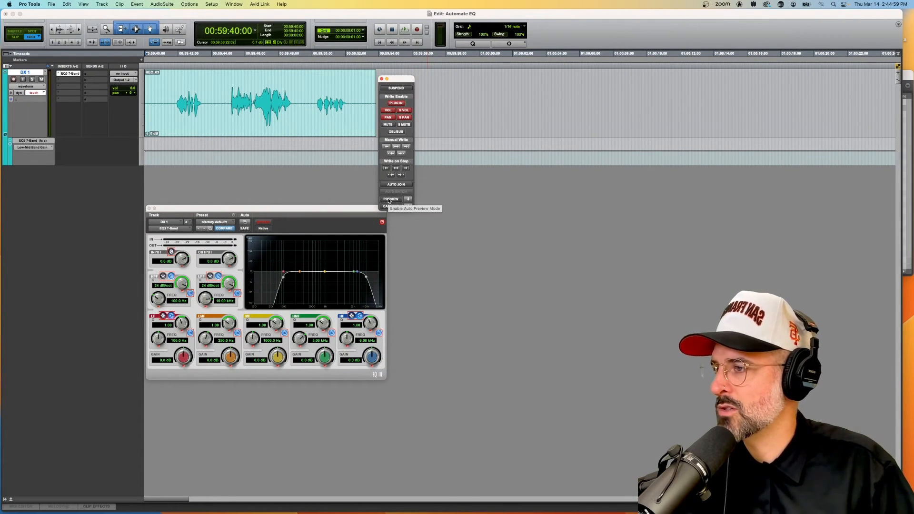
Engage preview mode in the Automation window.
click(391, 199)
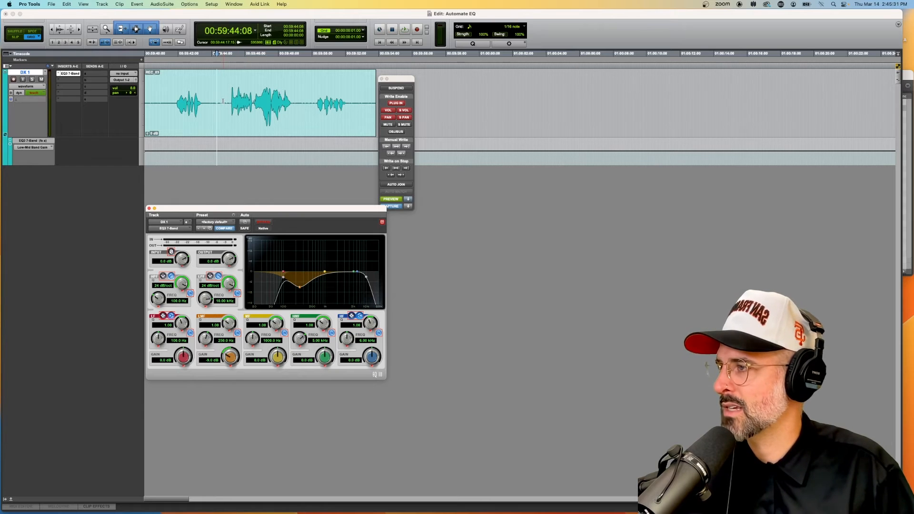
Select the middle dialogue phrase and write the previewed low-mid cut to it, confirming the dialog.
drag(195, 105, 256, 105)
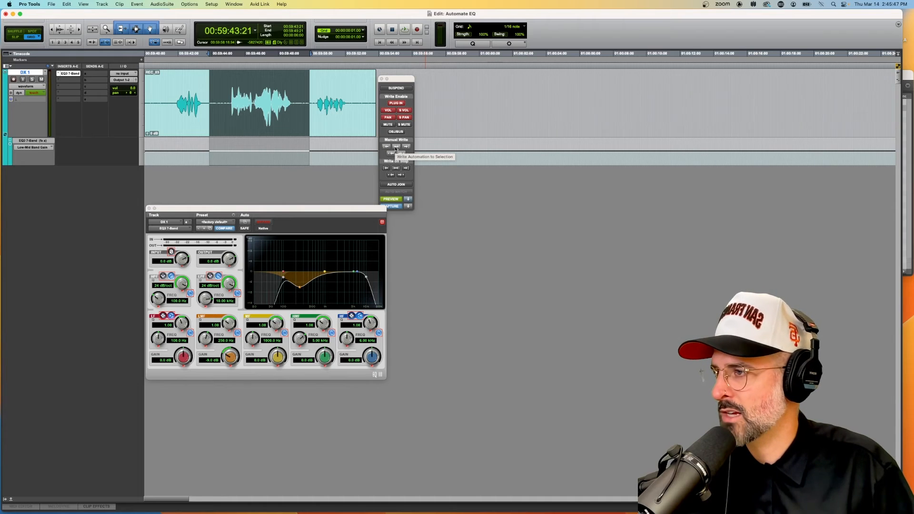
click(396, 146)
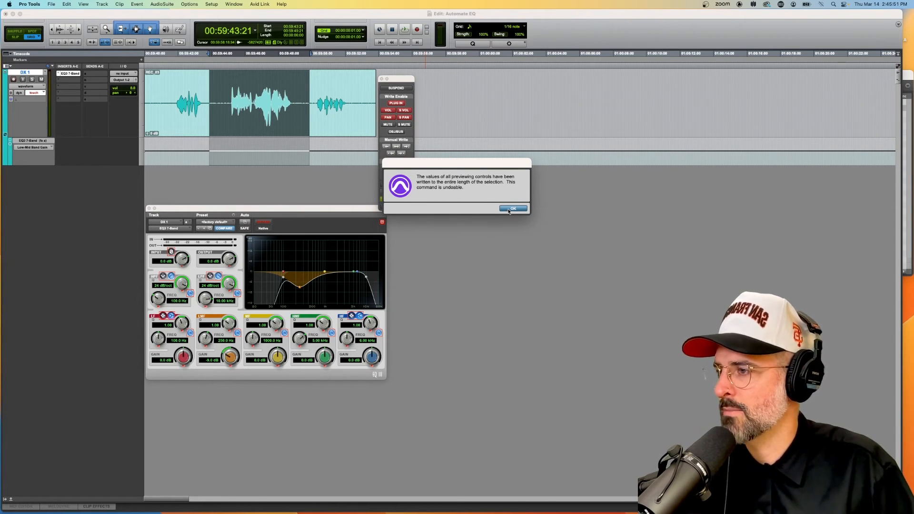
click(512, 209)
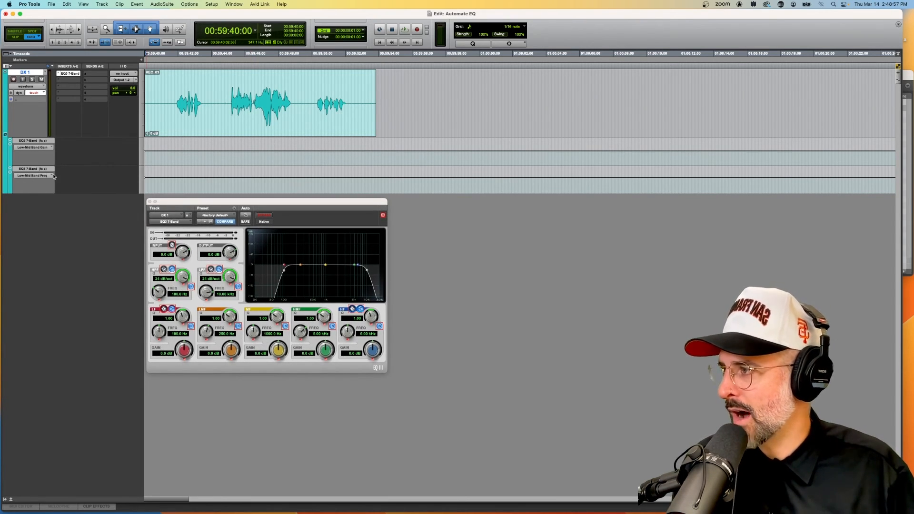
Set the second automation lane to display the EQ3 7-Band Low-Pass Freq sweep.
click(33, 176)
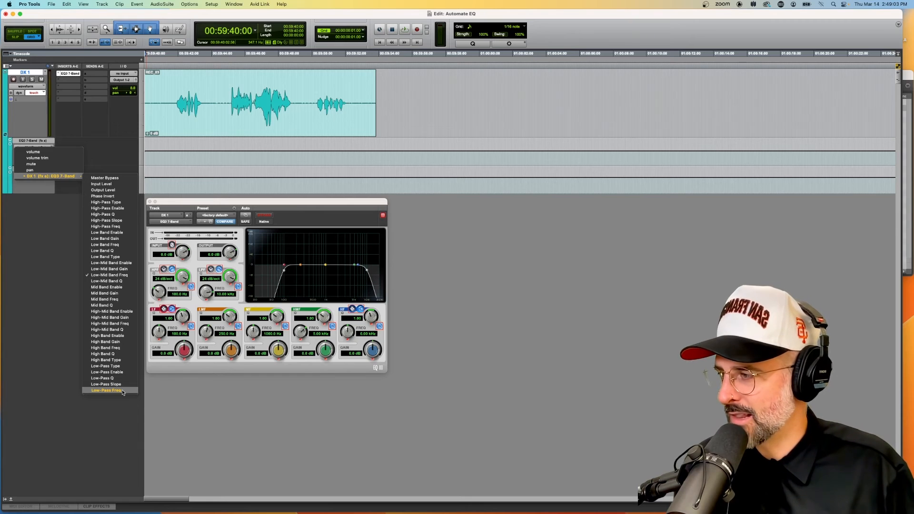
click(107, 390)
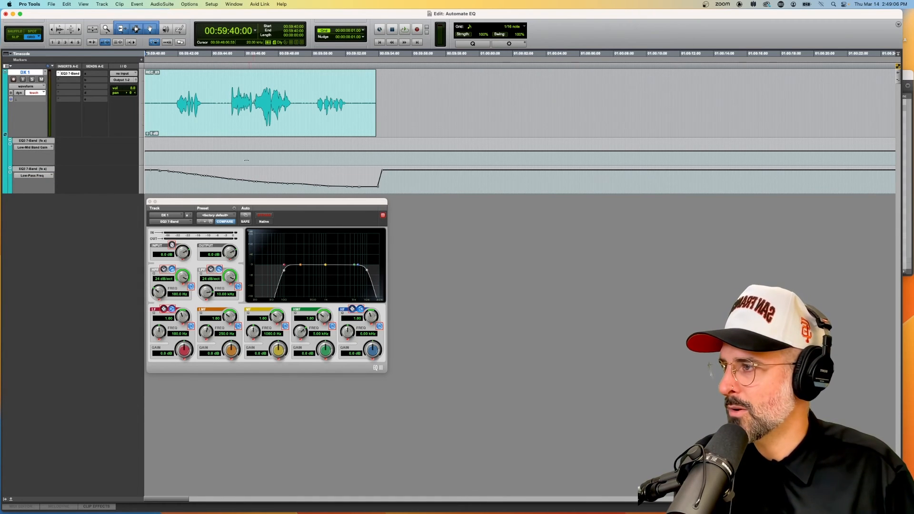